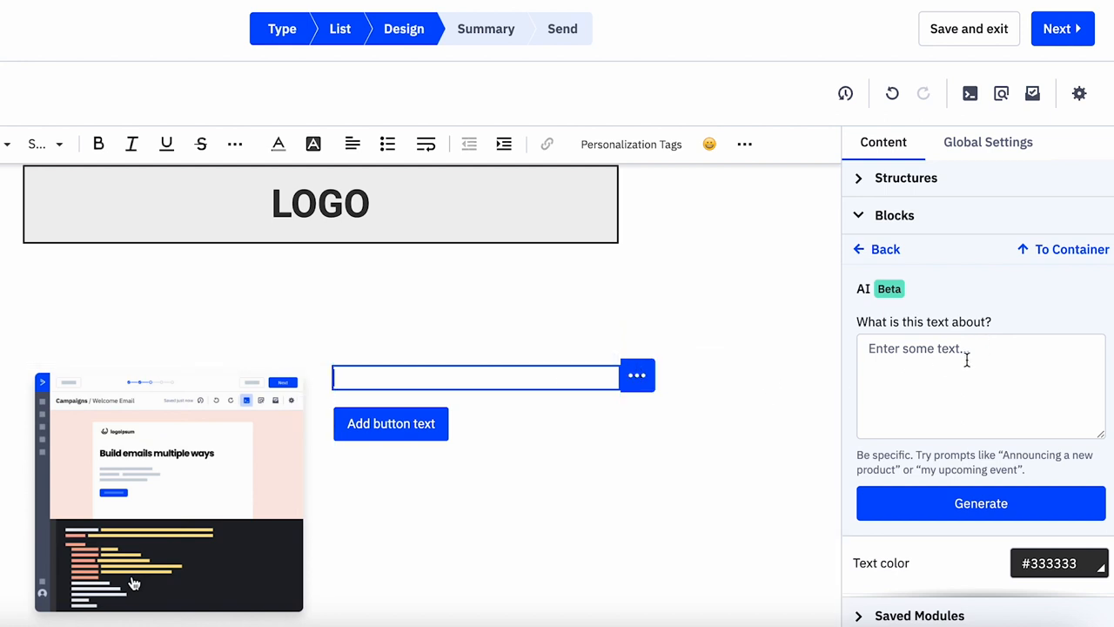
Step: Enter the AI prompt "One sentence about ActiveCampaign's automation tools."
click(982, 385)
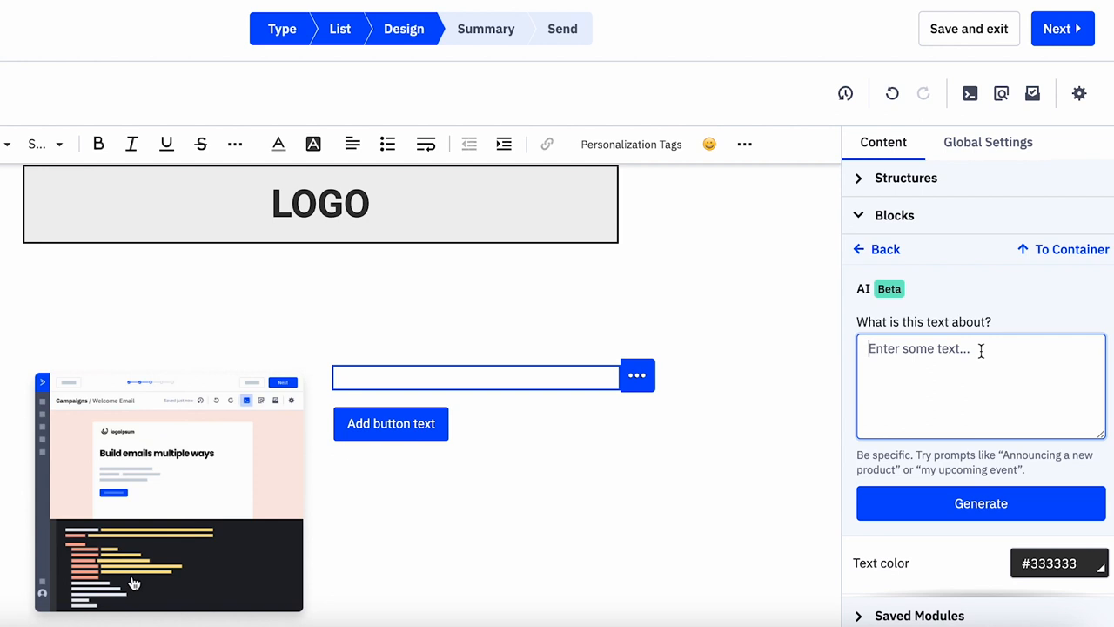
text(One sentenc)
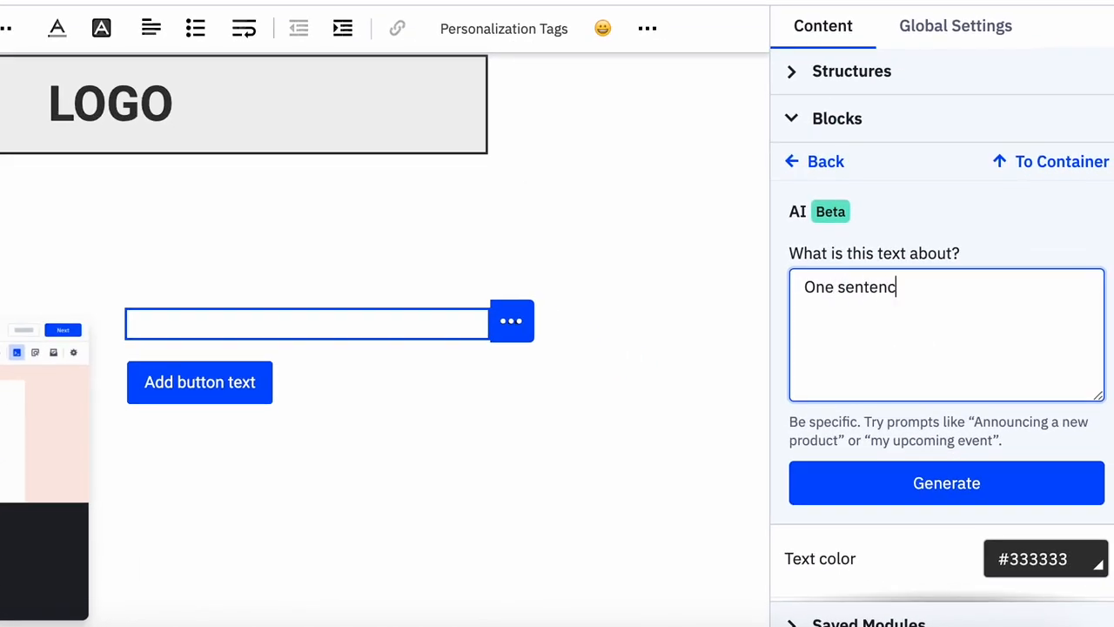
text(e about ActiveCA)
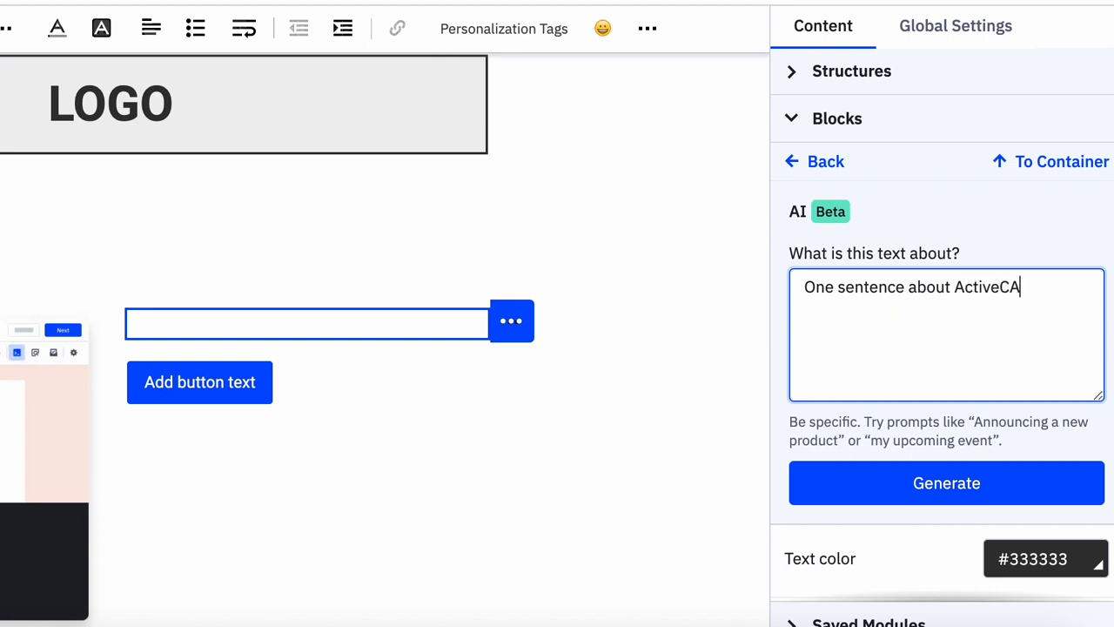
text(mpaign's au)
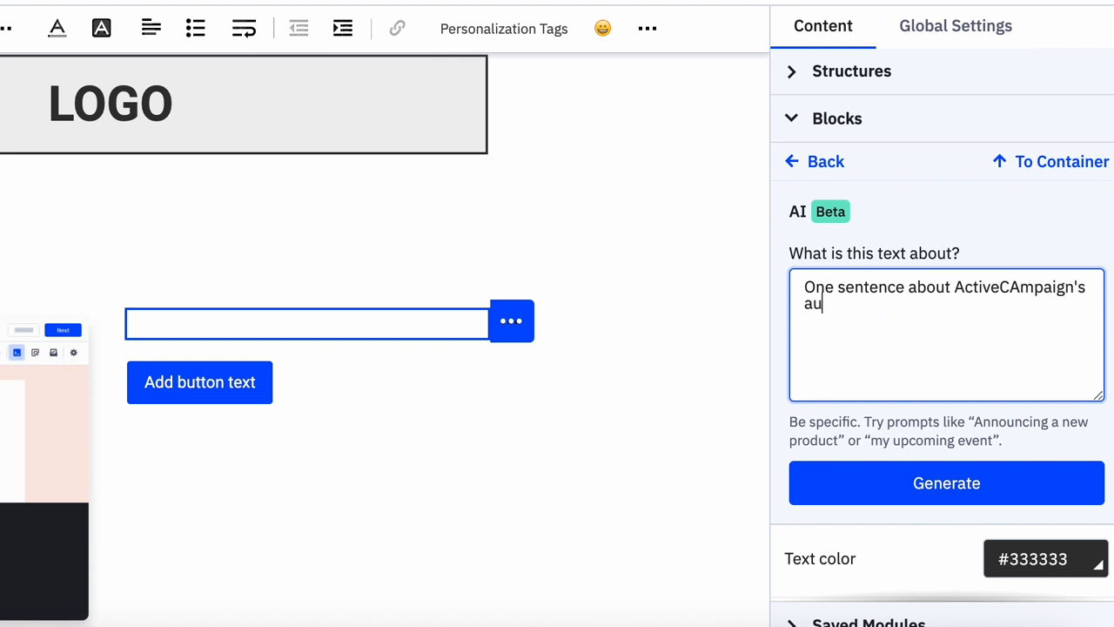
text(tomation tools)
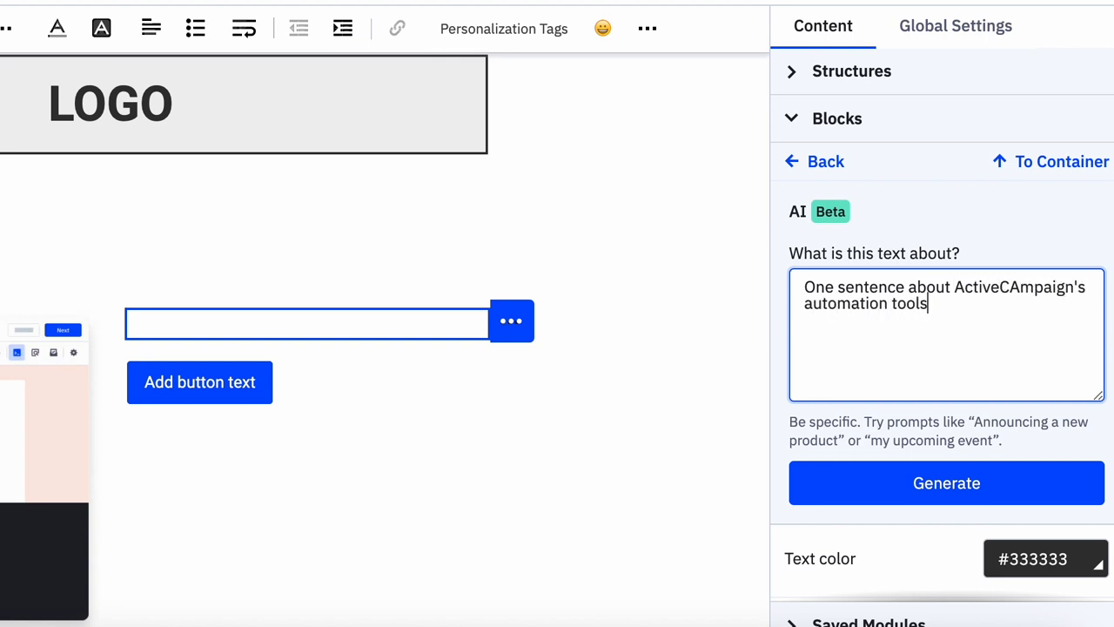
text(.)
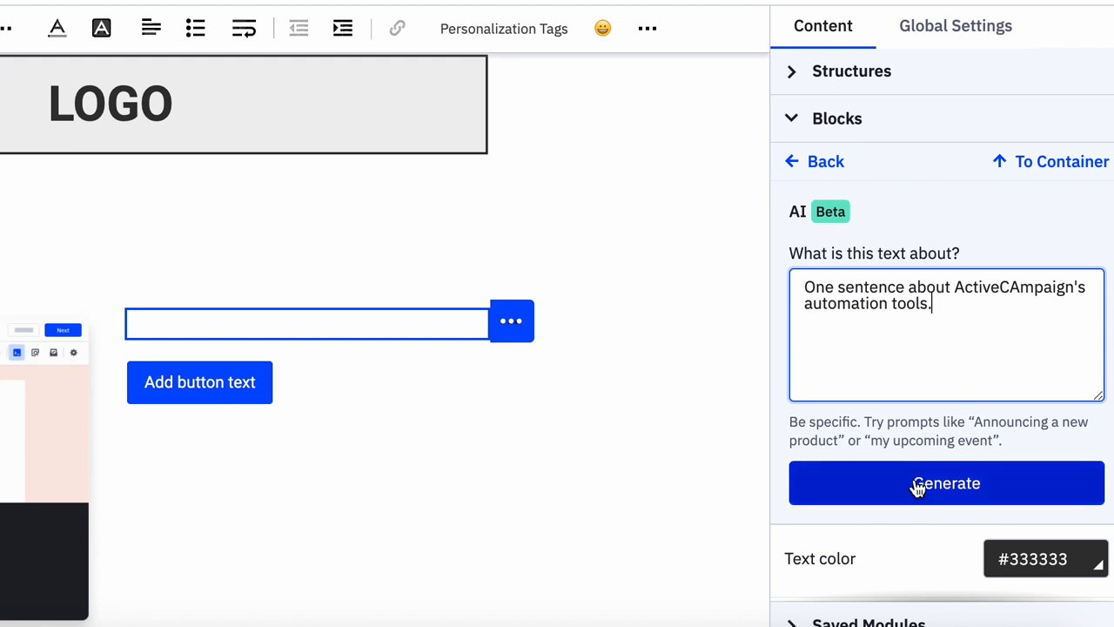
Step: Generate the AI sentence options and review the suggestions with their refinement choices
click(948, 484)
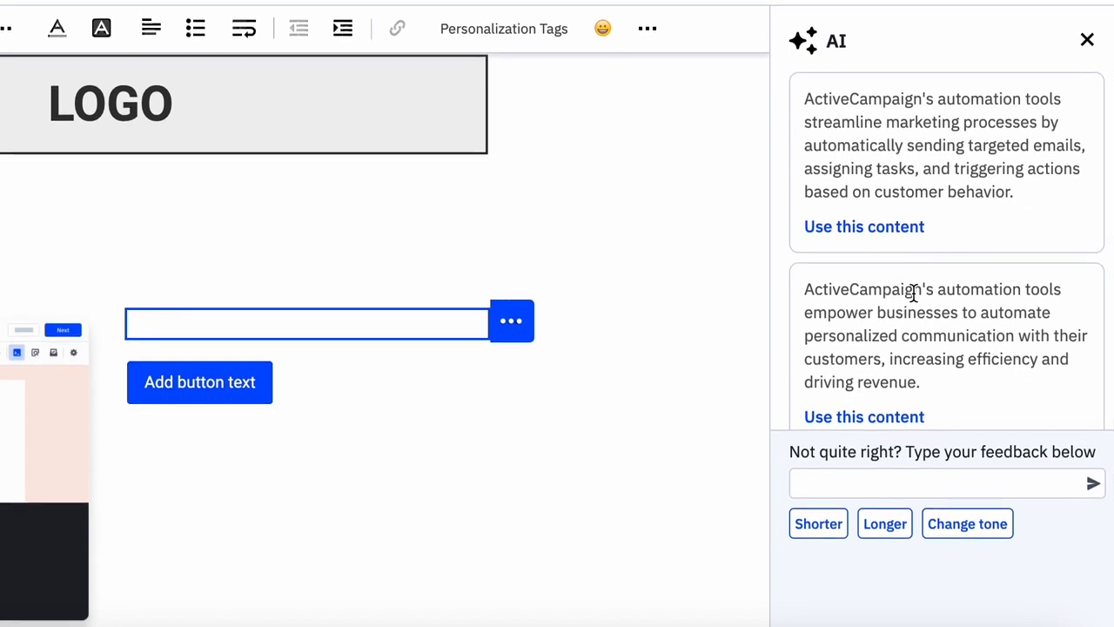
scroll(down, 3)
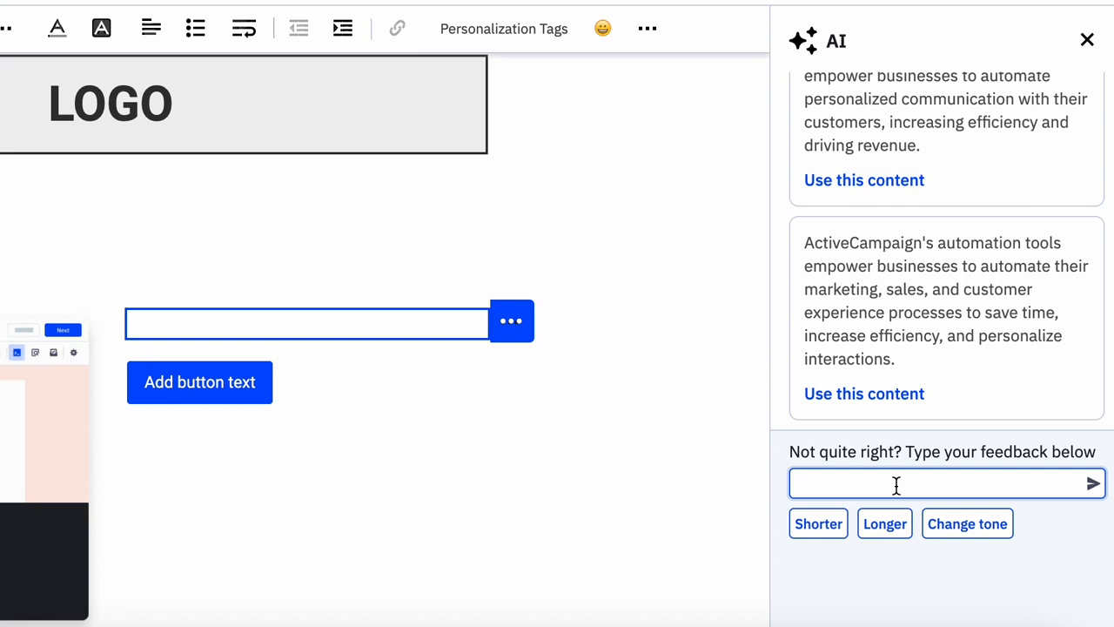
Step: Request 'funnier' versions and read through them to the 'marketer's secret weapon' one
text(funni)
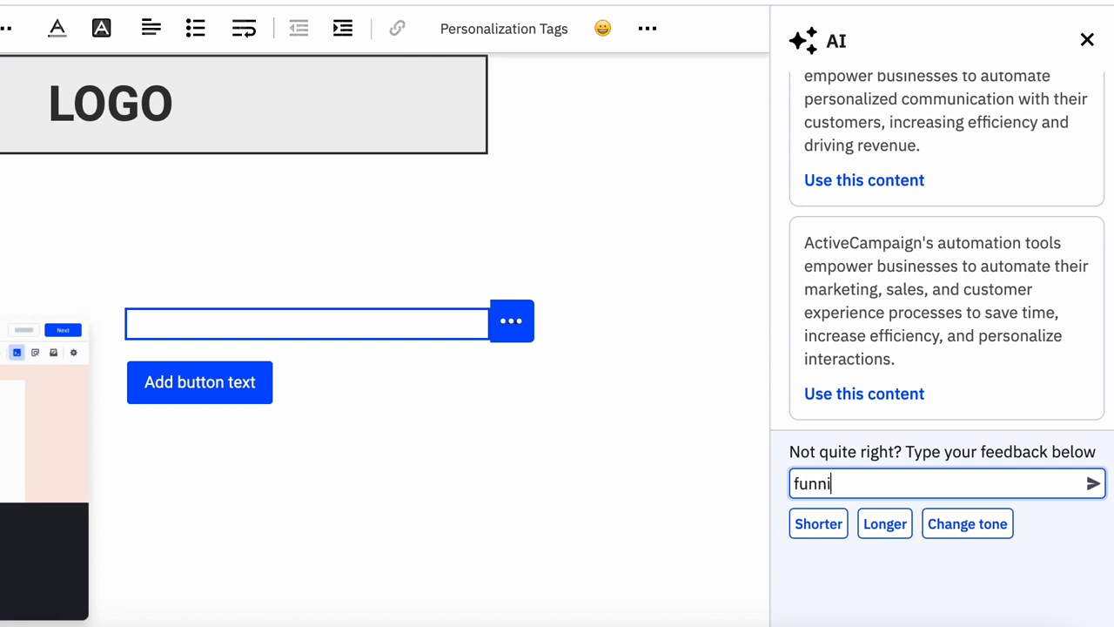
click(1094, 484)
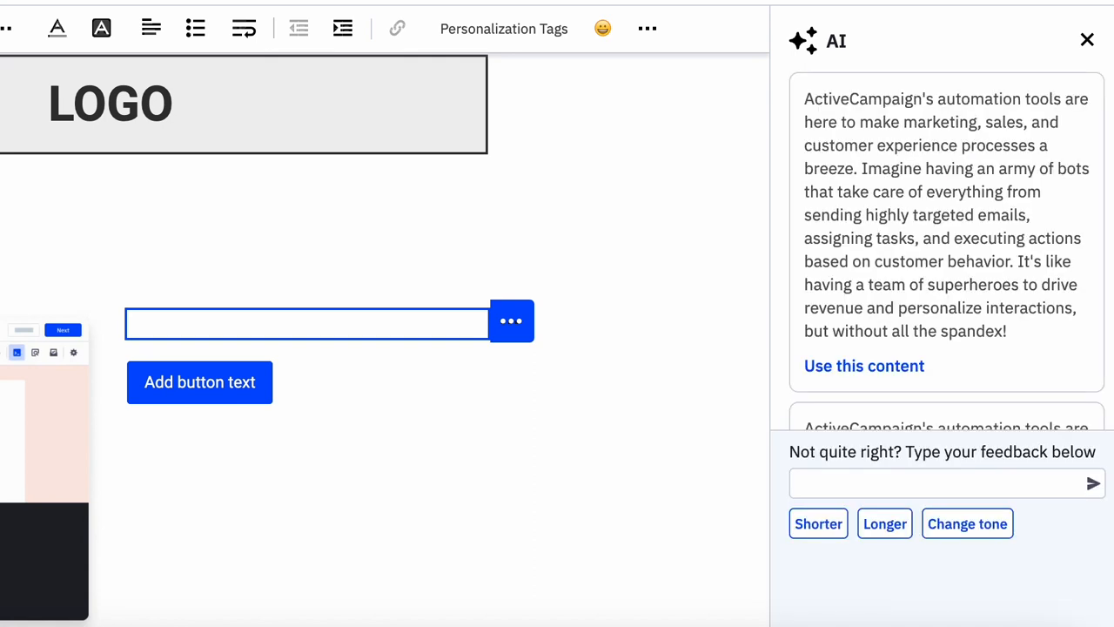
mouse_move(985, 360)
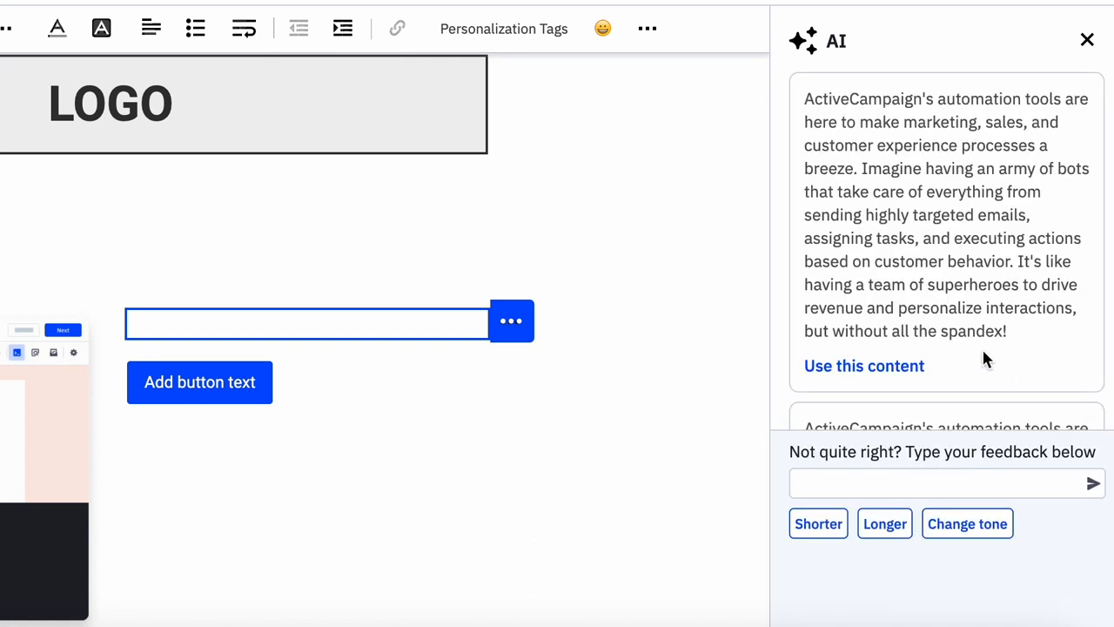
scroll(up, 3)
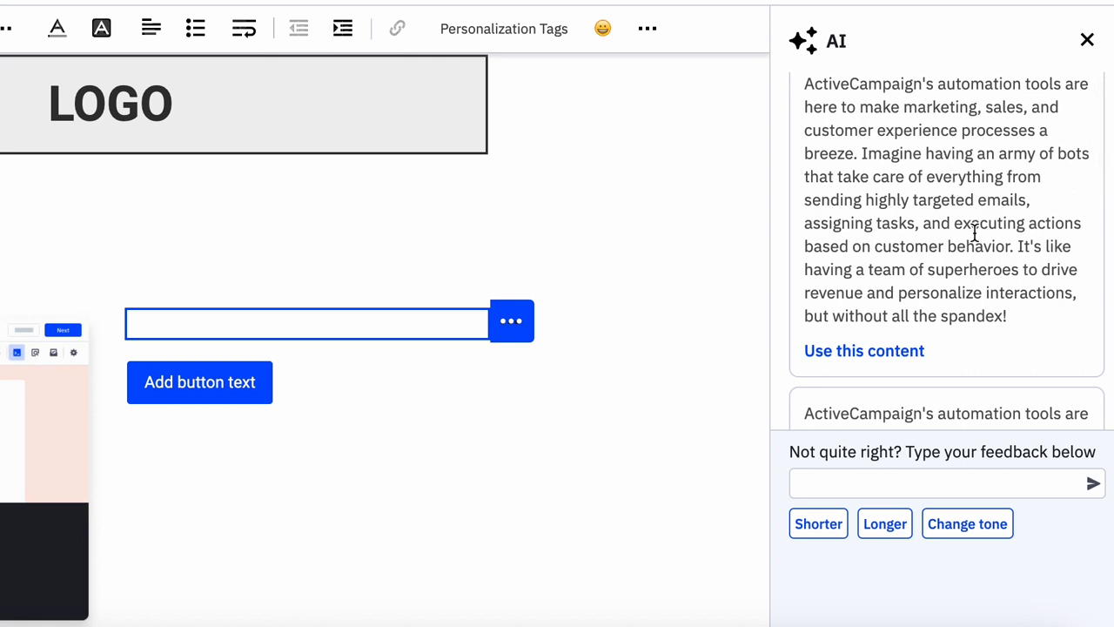
scroll(down, 3)
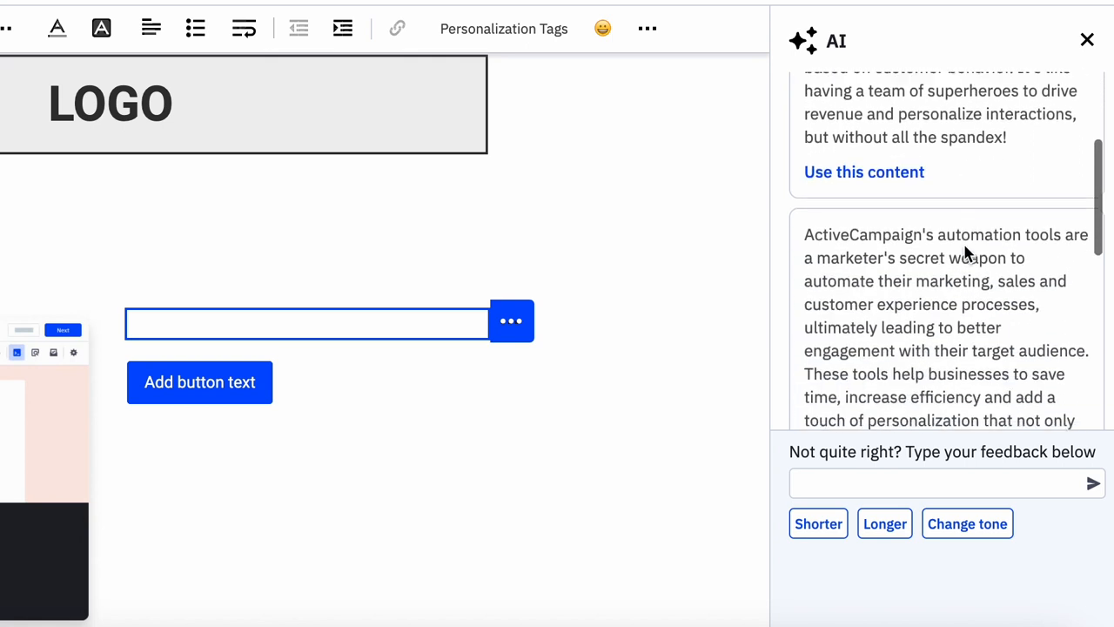
scroll(down, 3)
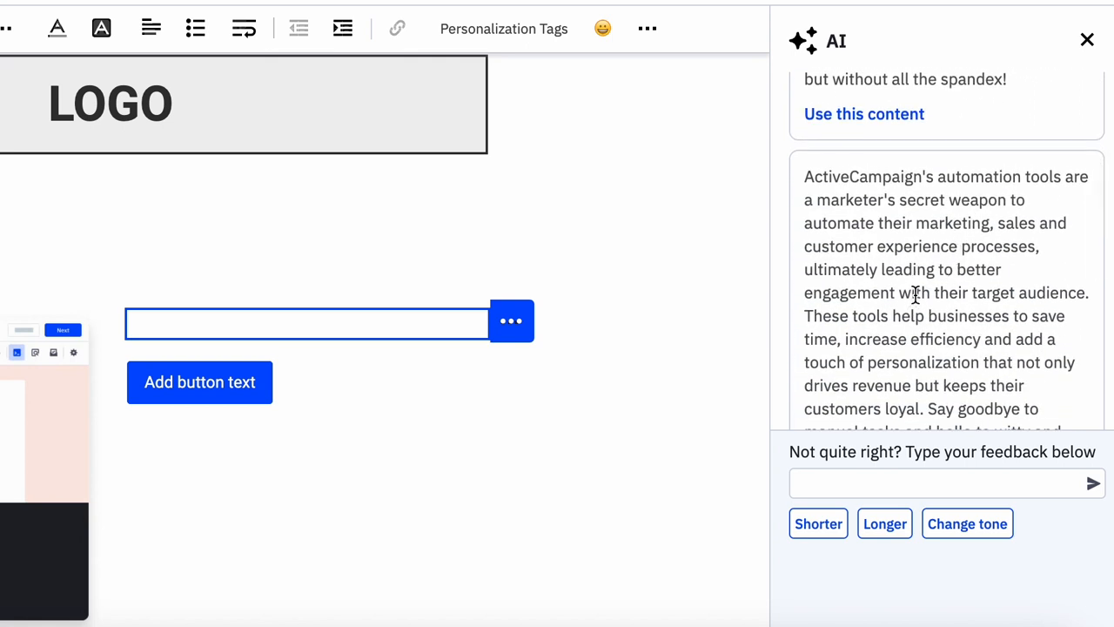
scroll(down, 3)
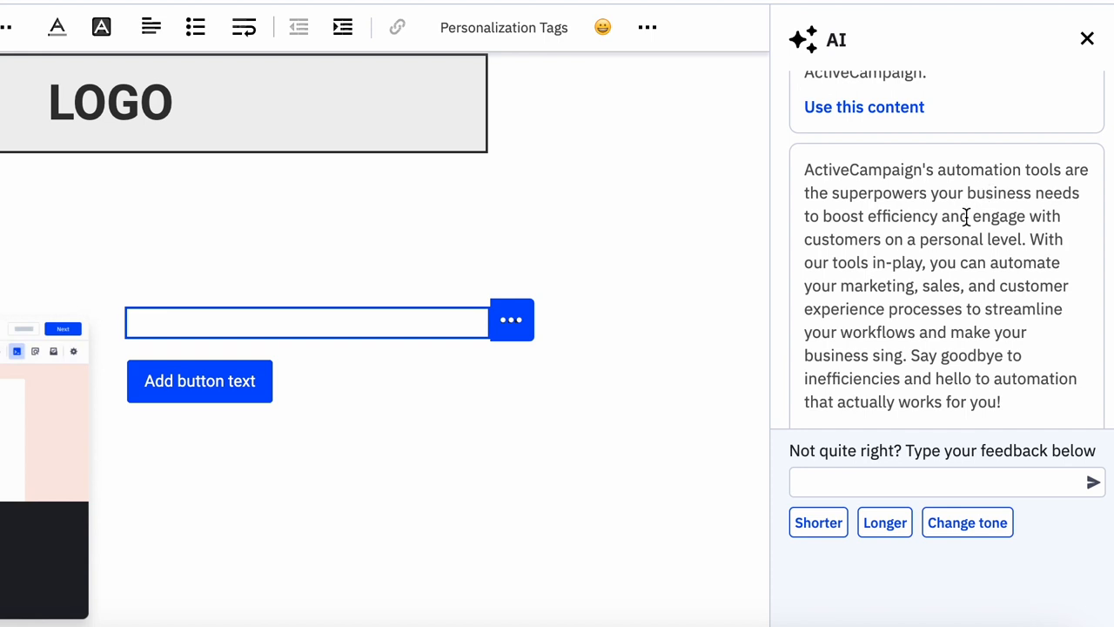
mouse_move(934, 303)
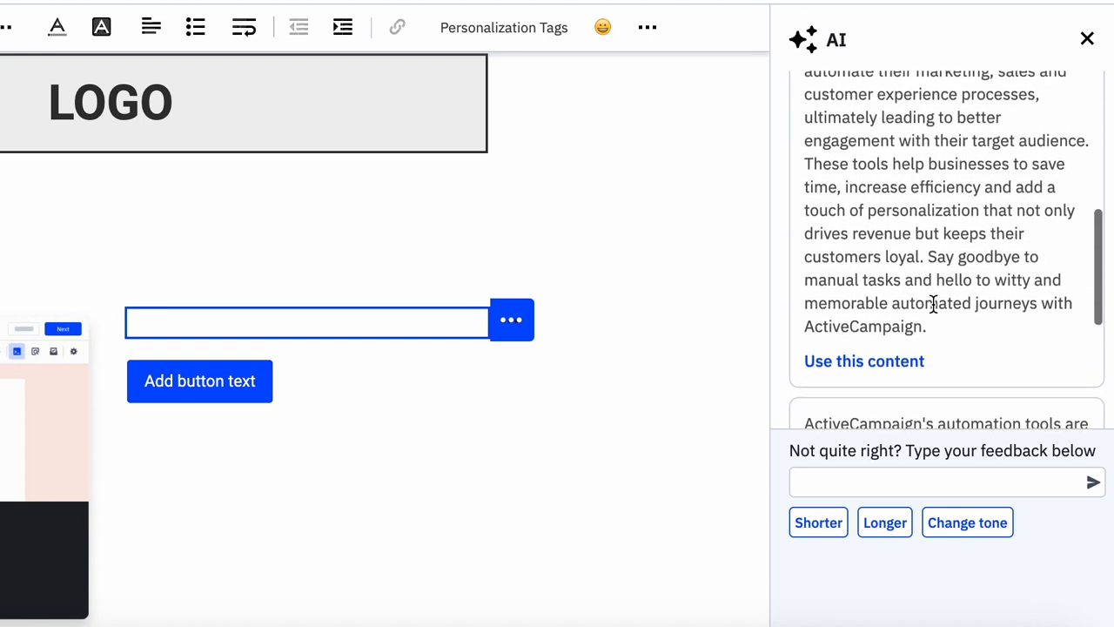
scroll(up, 3)
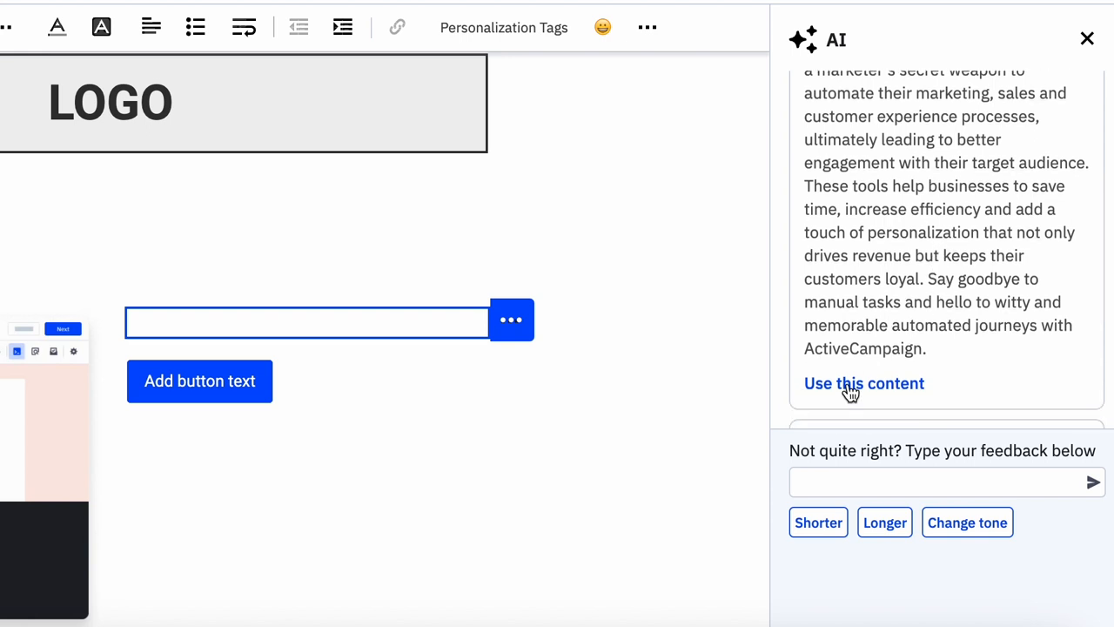
Step: Use the 'secret weapon' paragraph in the email text block, ending it with '!'
click(864, 383)
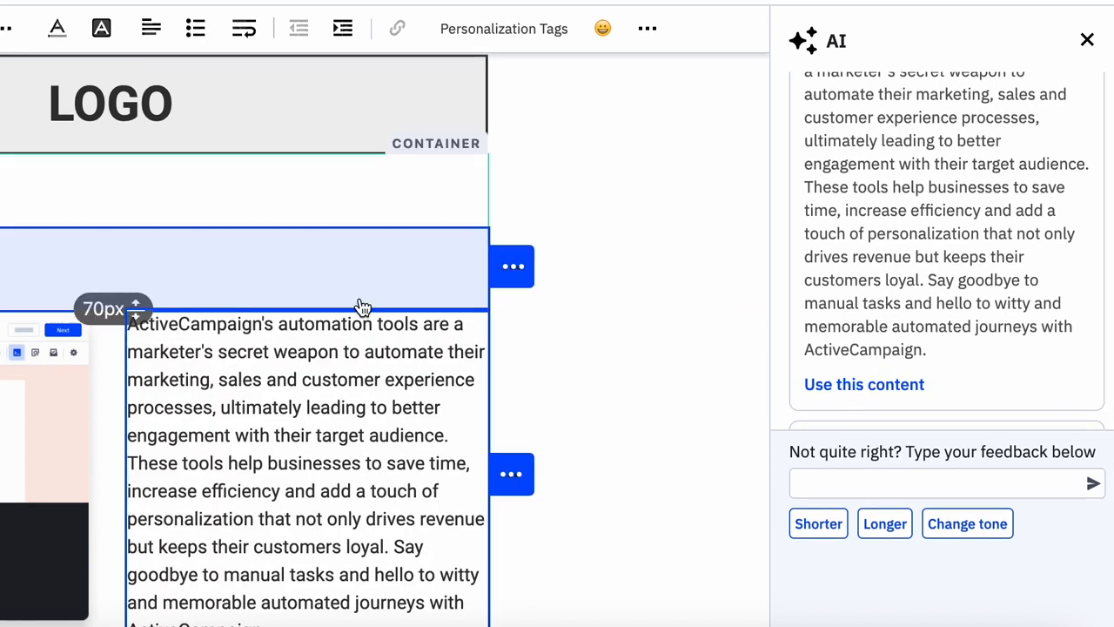
scroll(down, 3)
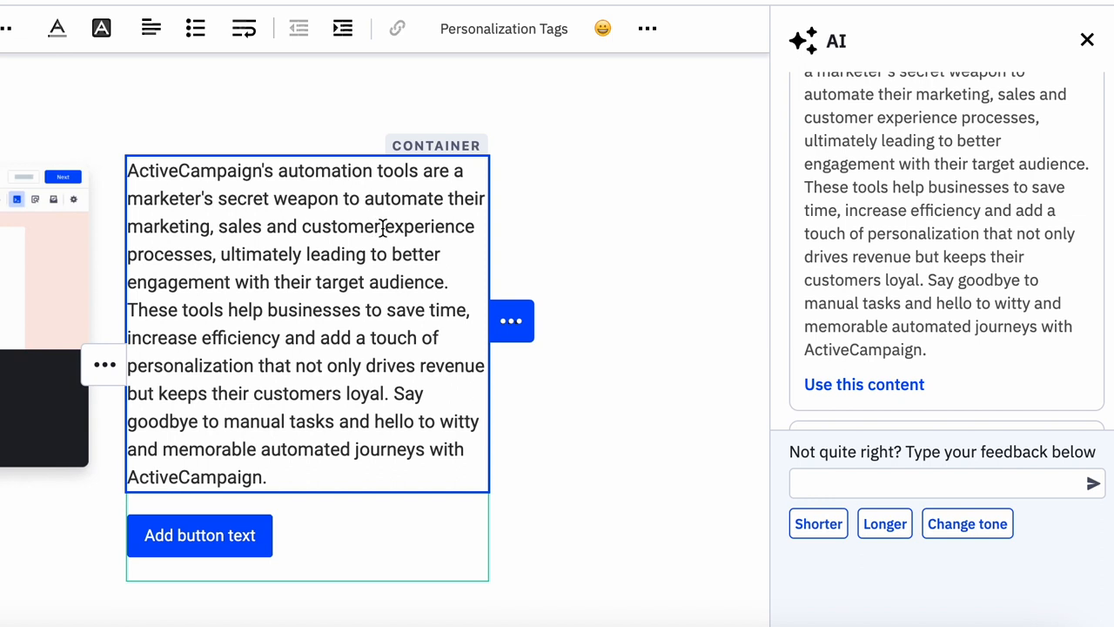
mouse_move(390, 226)
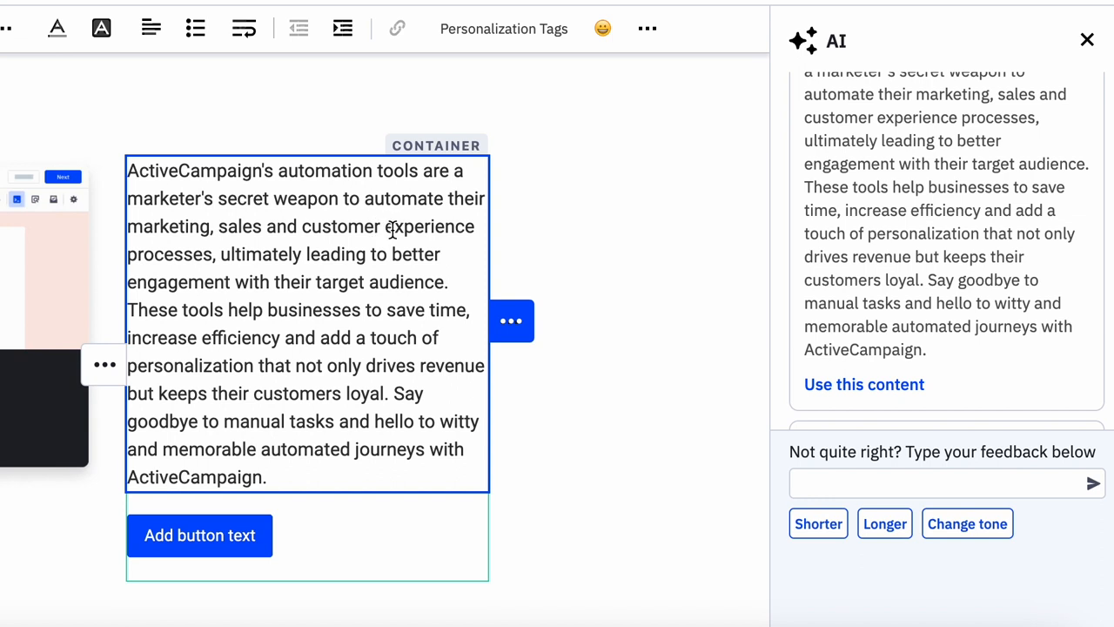
mouse_move(348, 254)
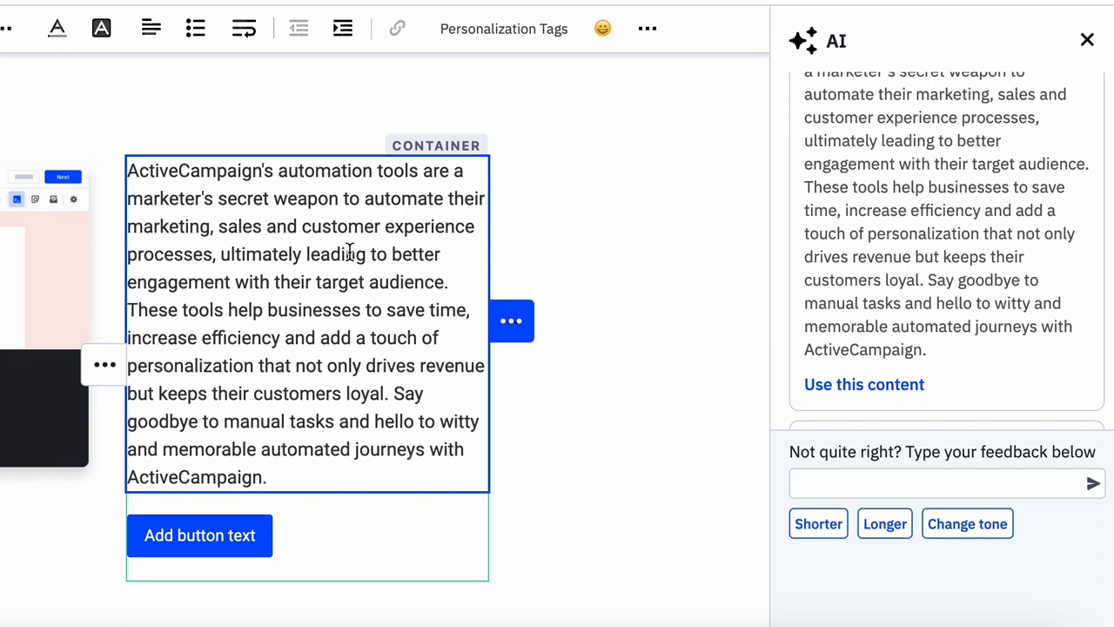
mouse_move(174, 409)
text(!)
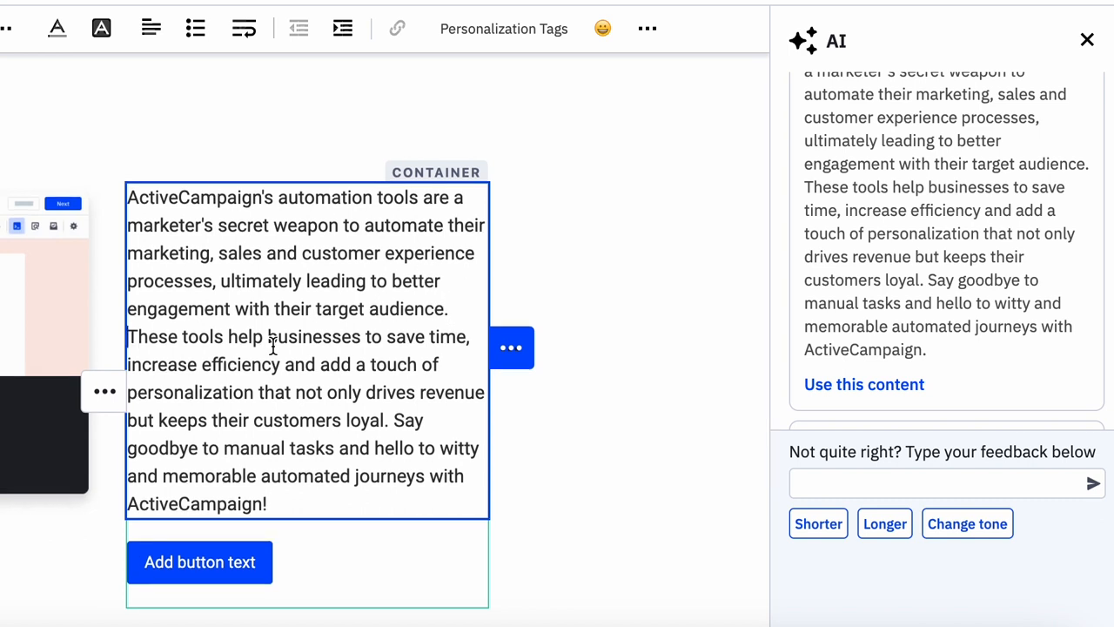
scroll(up, 3)
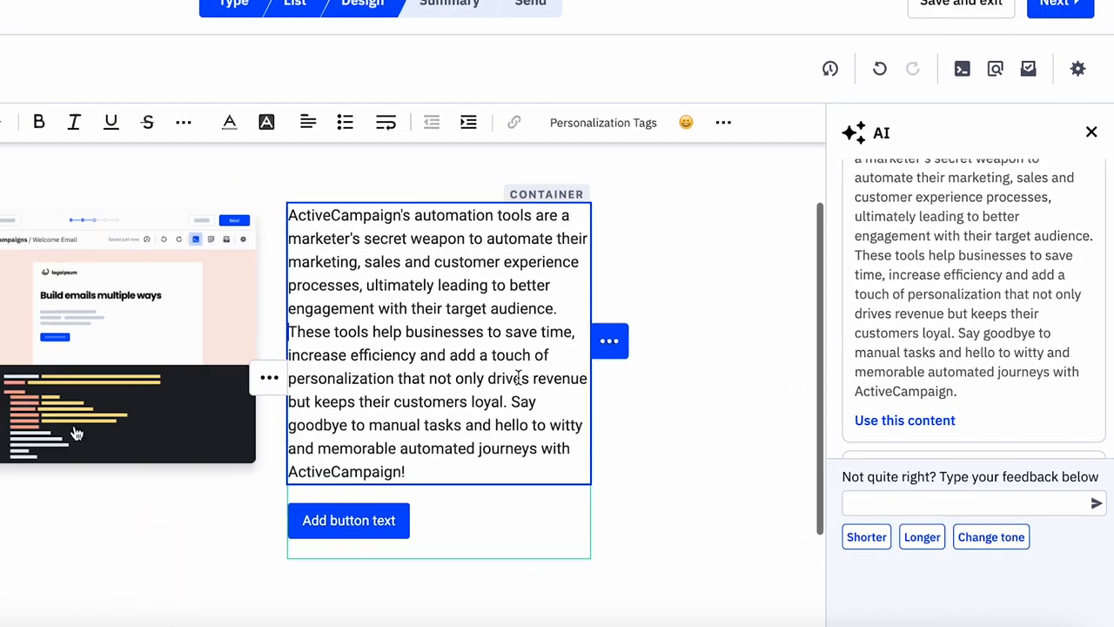